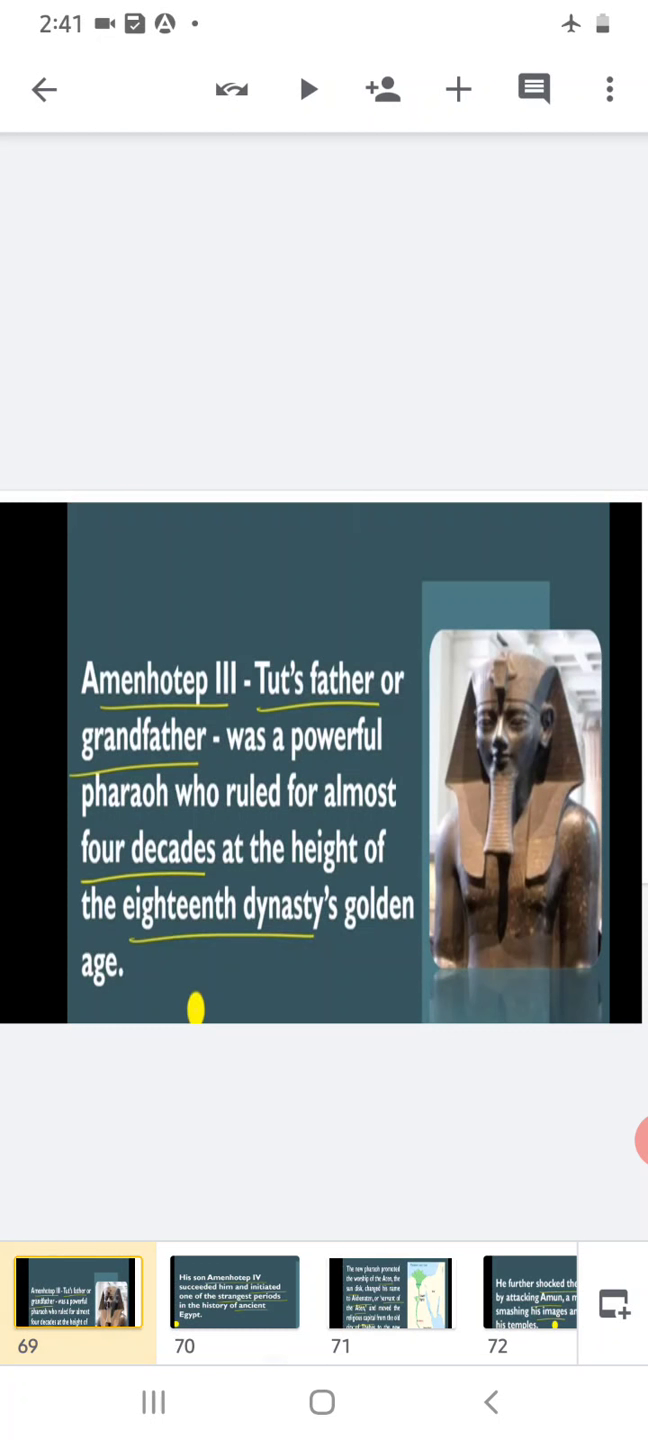
- Open slide 70 on Amenhotep IV starting Egypt's strangest period
left_click(232, 1293)
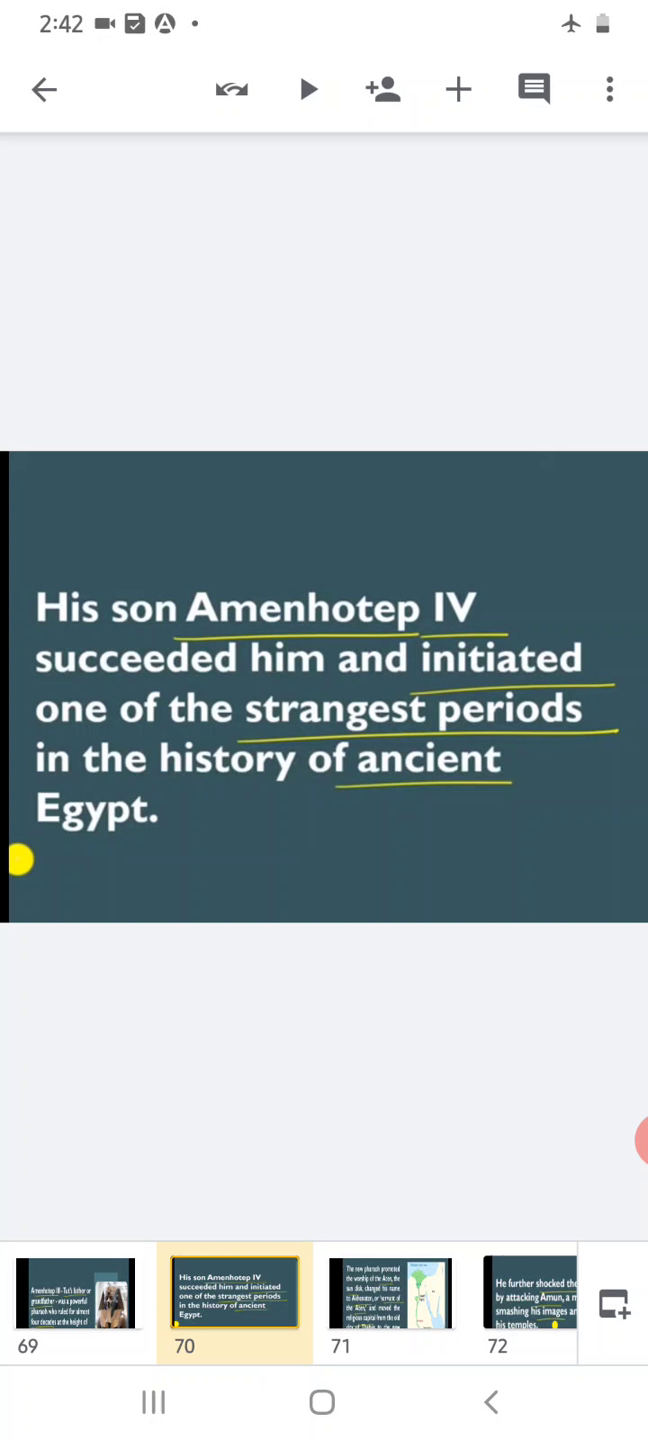
- Open slide 71 with the Nile map marking Amarna and Thebes
left_click(390, 1291)
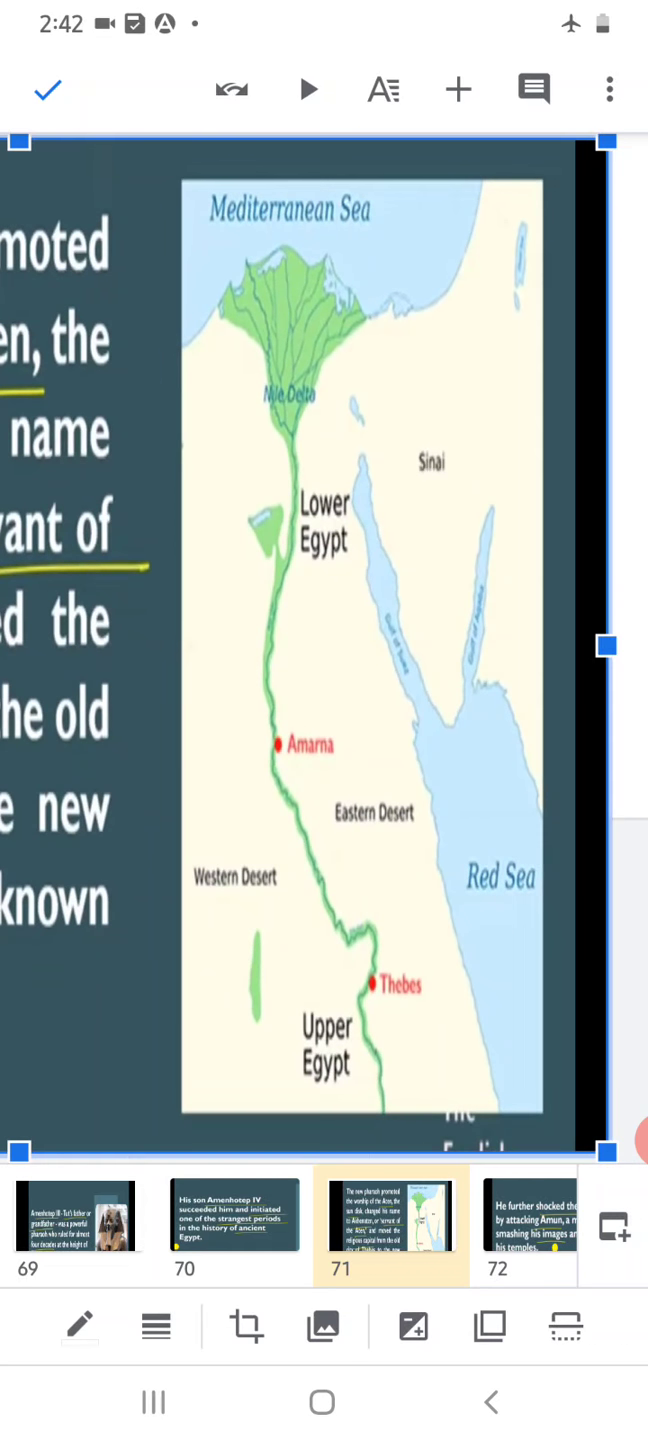
- Leave image editing and open slide 72 about attacking Amun
left_click(47, 88)
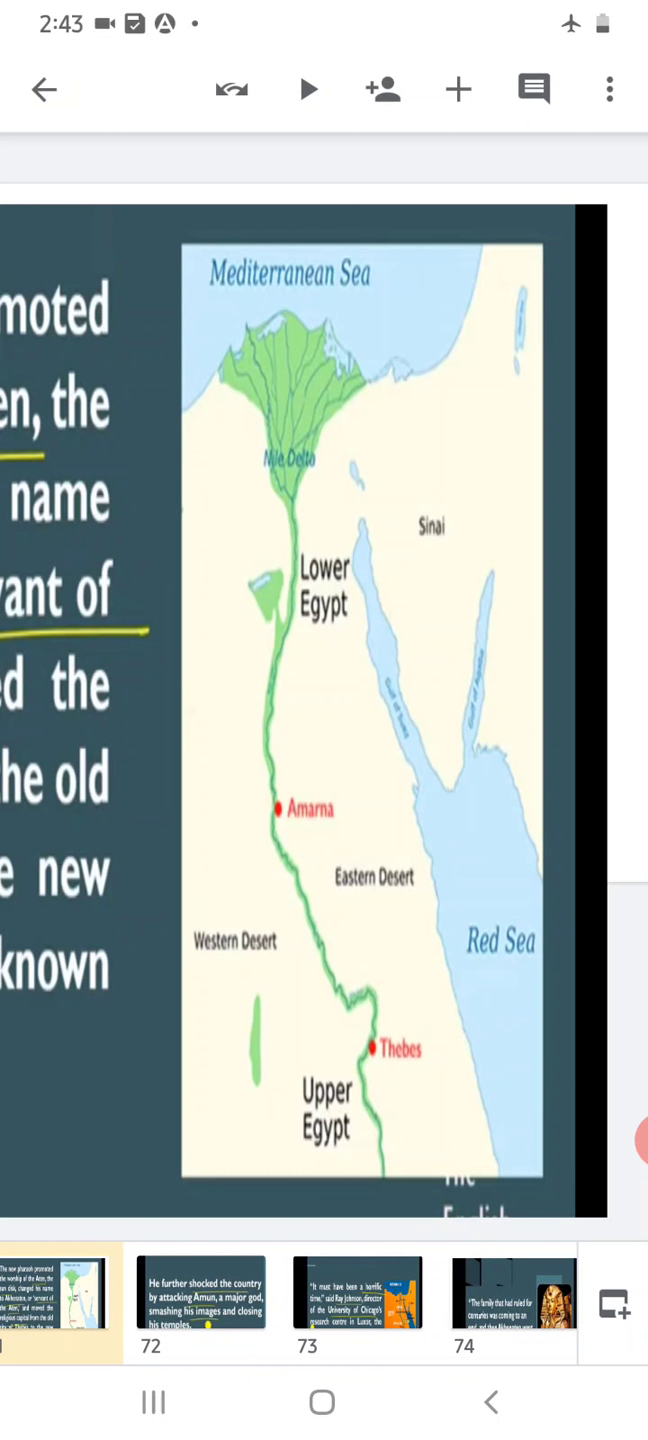
left_click(202, 1293)
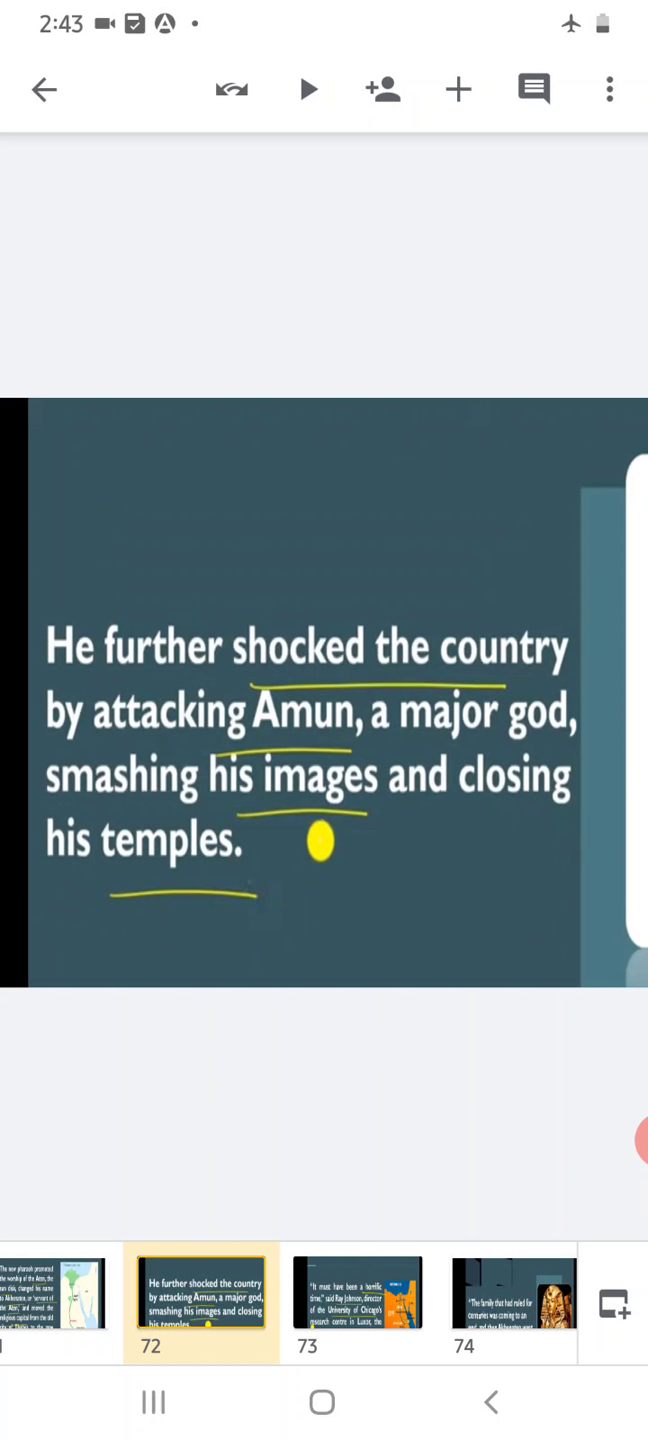
- Advance to slide 74, quoting that Akhenaten went a little wacky
left_click(357, 1295)
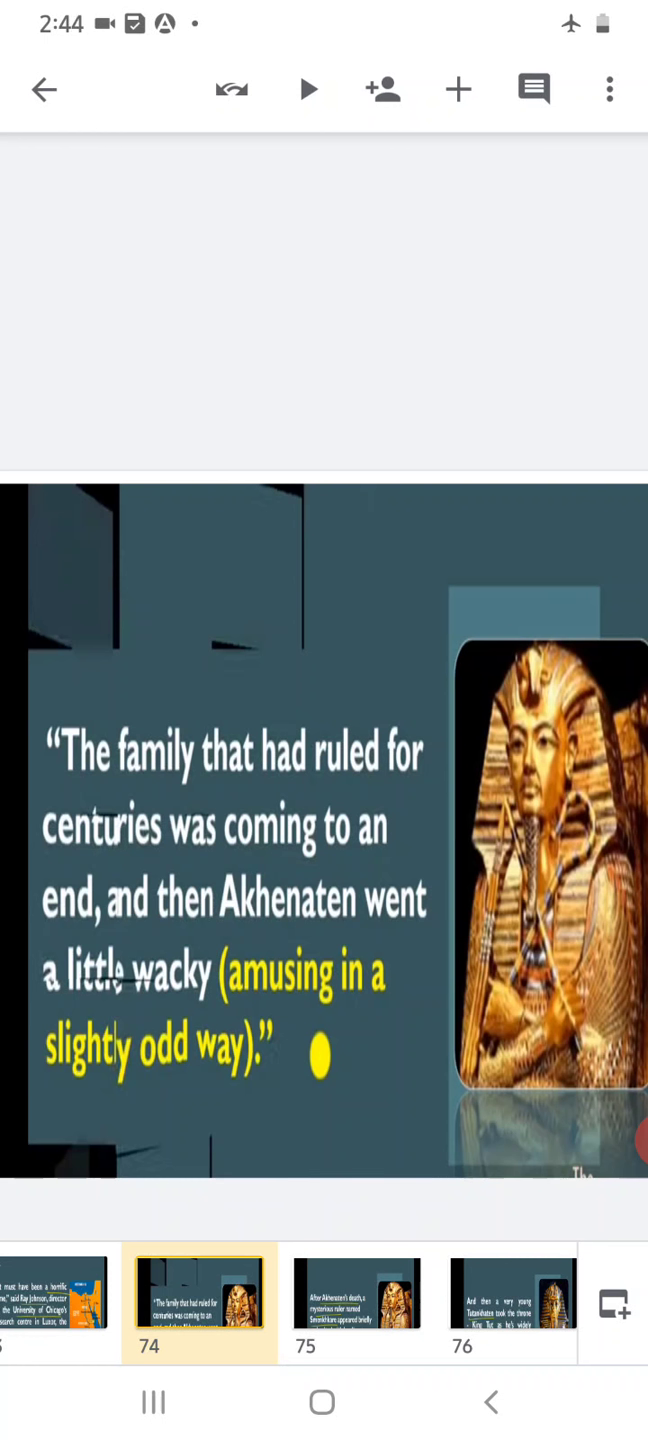
- Step through slide 75 on Smenkhkare to slide 77 on Tut's nine-year reign
left_click(355, 1293)
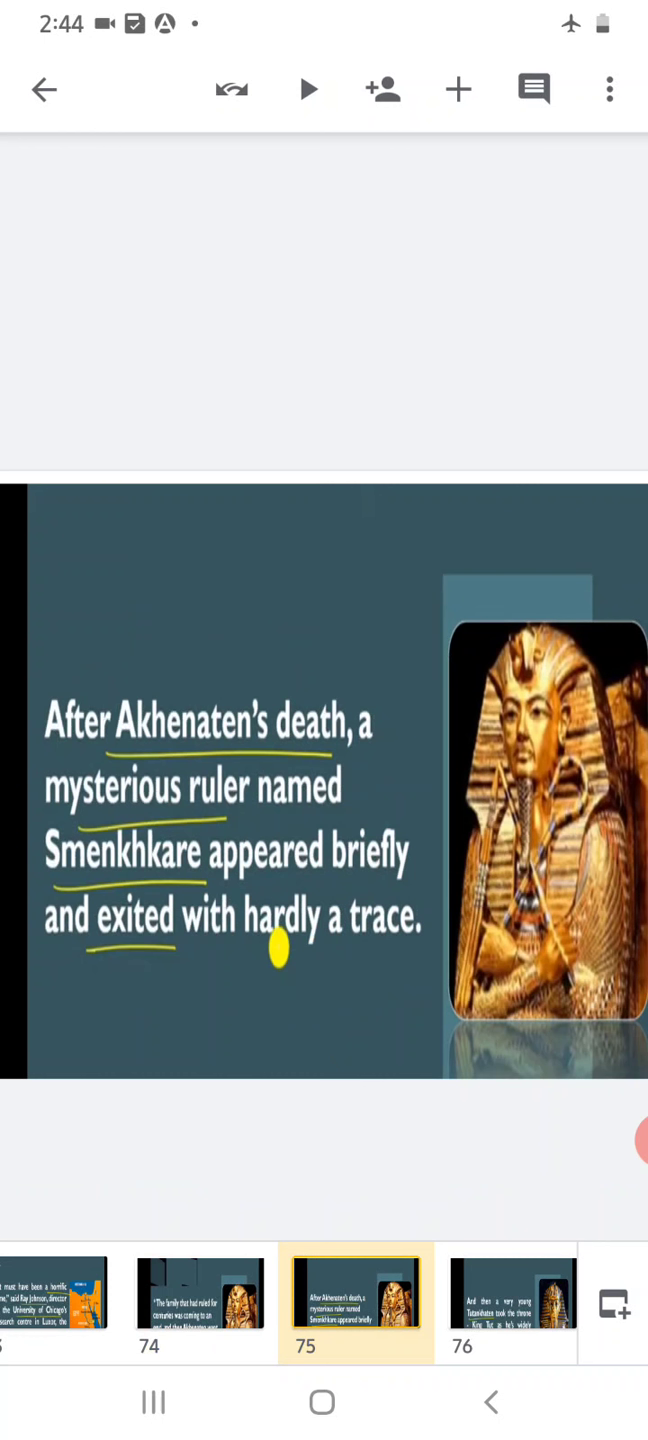
left_click(512, 1290)
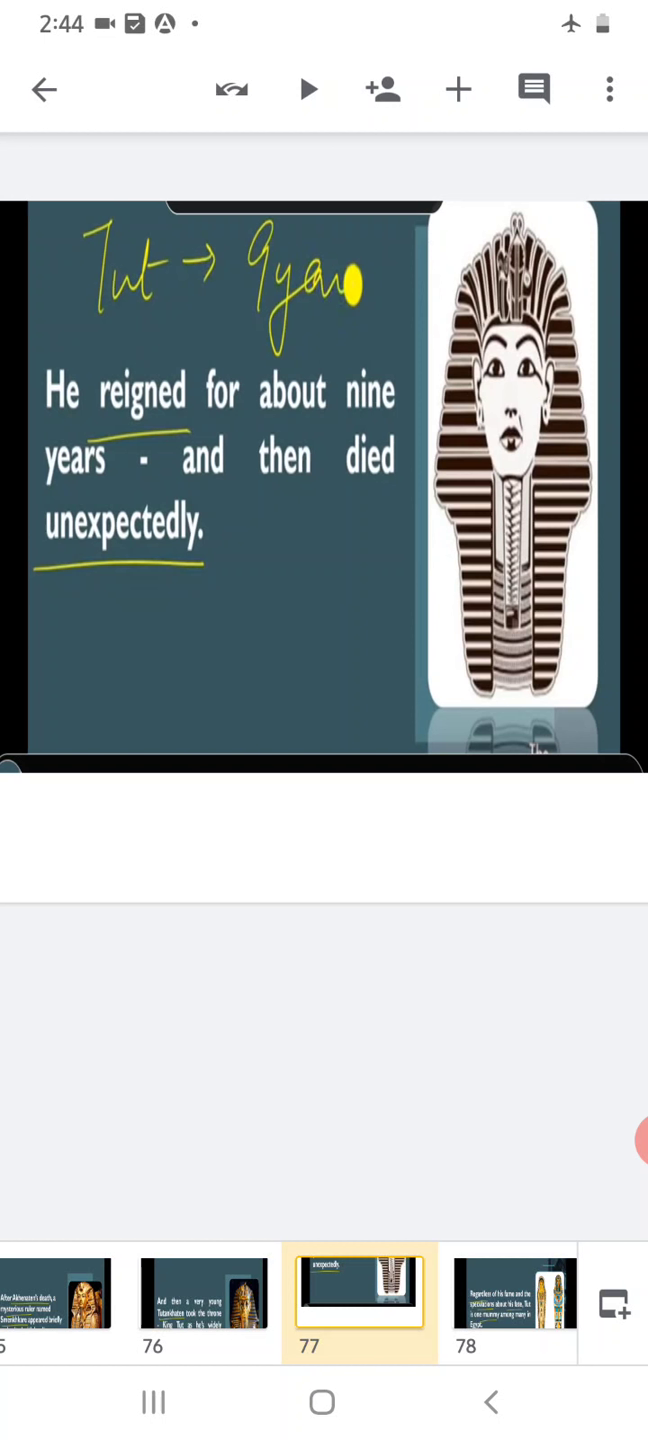
- Open slide 78, stating Tut is one mummy among many
left_click(264, 1293)
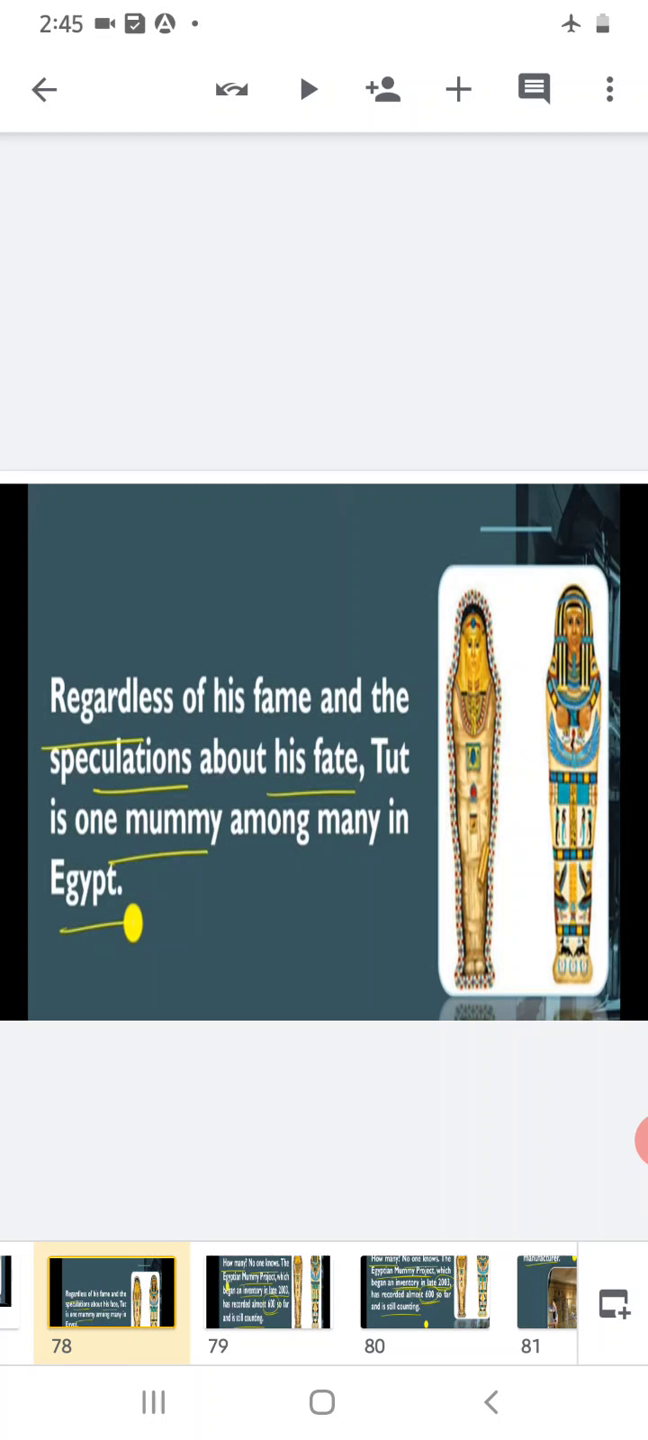
- Advance to slide 81 on the donated portable CT scanner
left_click(267, 1293)
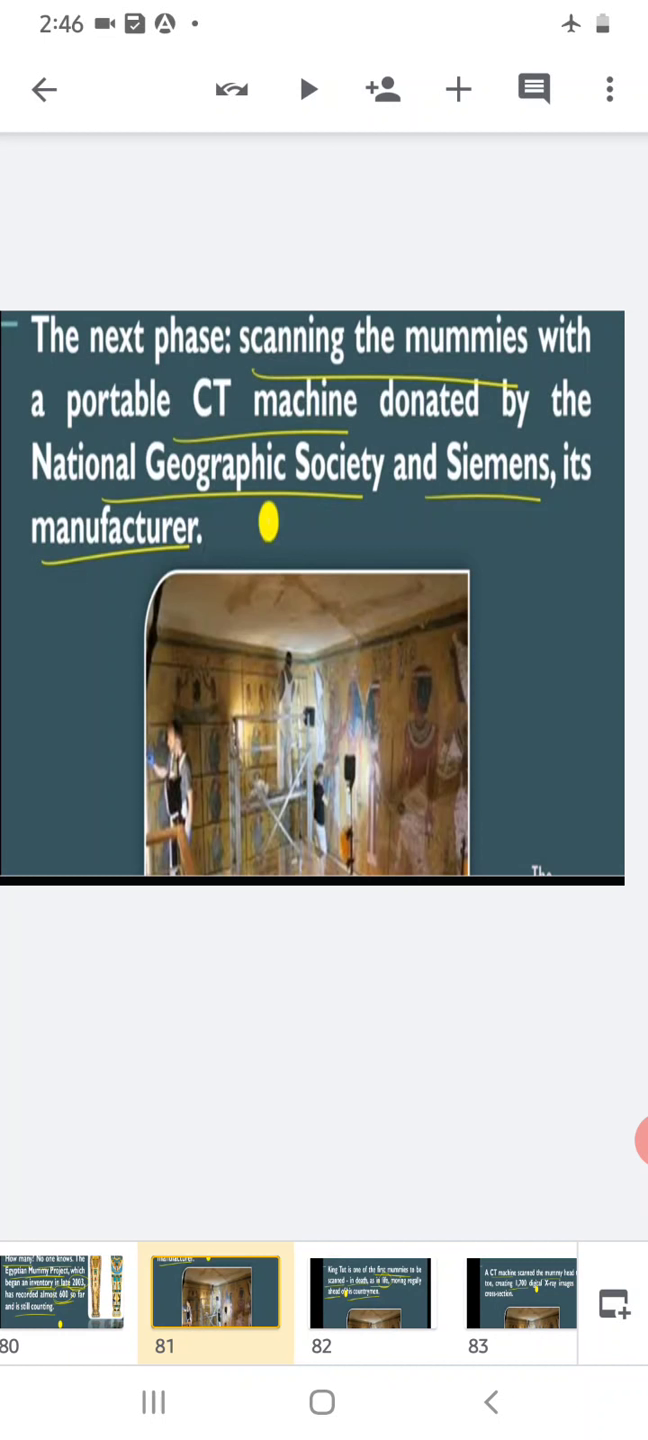
- Advance to slide 83 on the CT machine's 1,700 X-ray images
left_click(372, 1293)
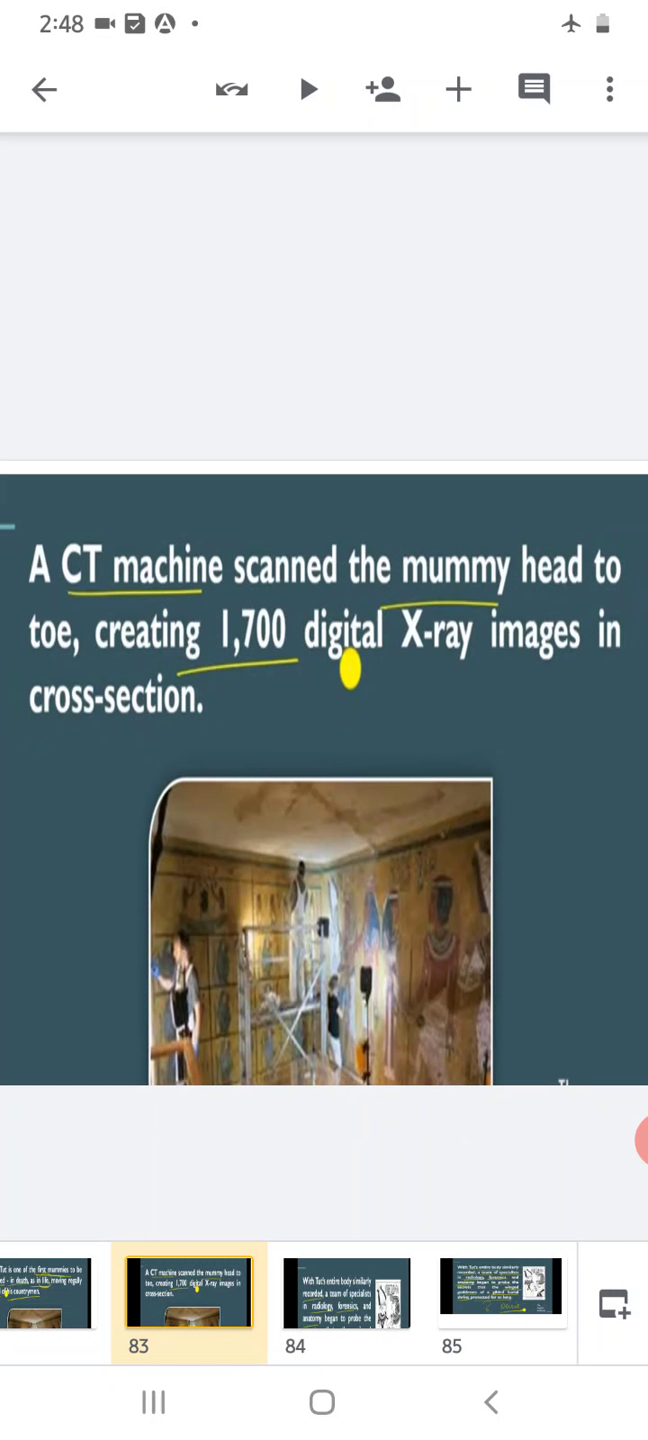
left_click(345, 1295)
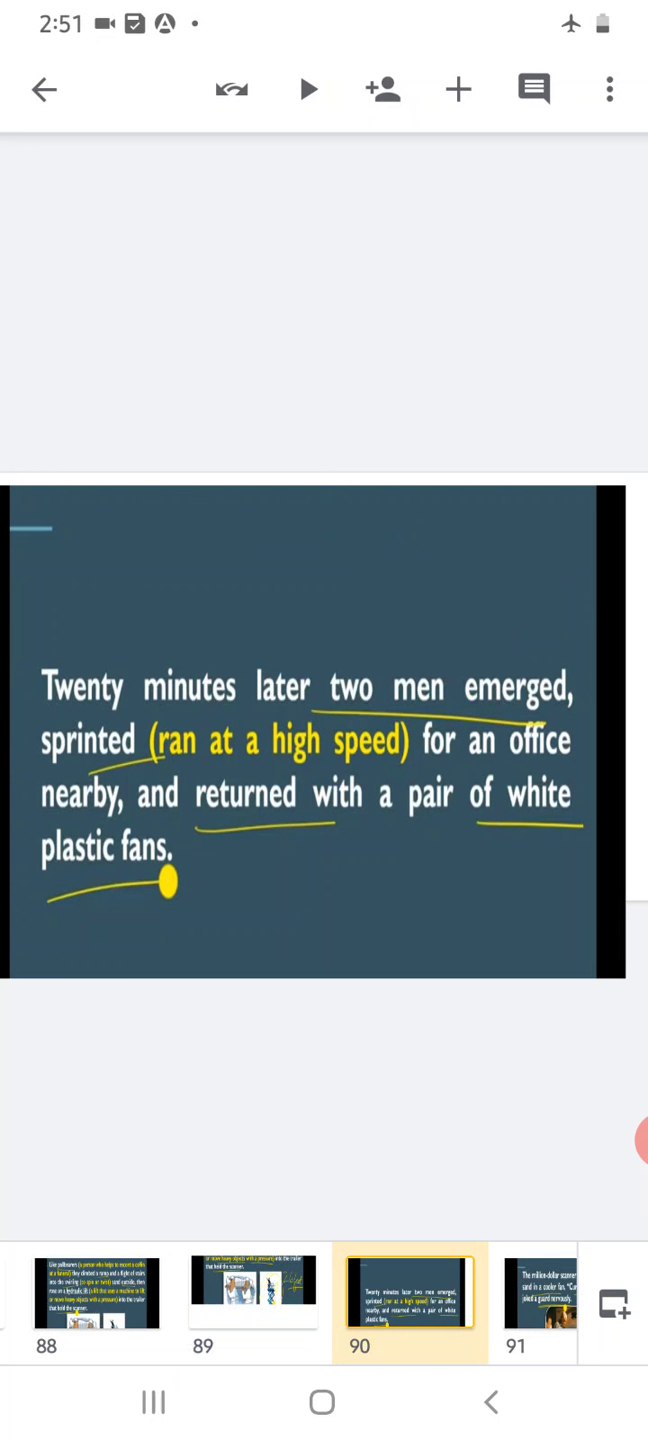
- Scroll the filmstrip and open slide 91 about the sand-stopped scanner
scroll("left", 3)
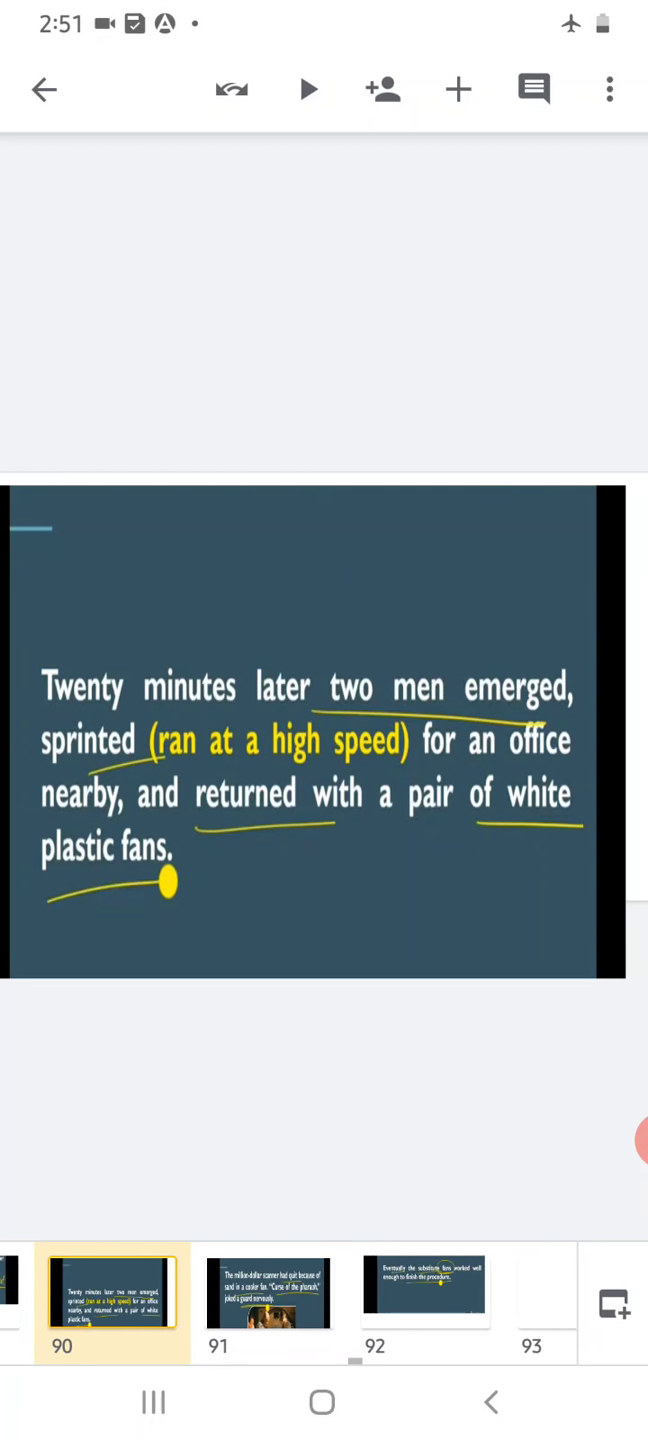
left_click(268, 1291)
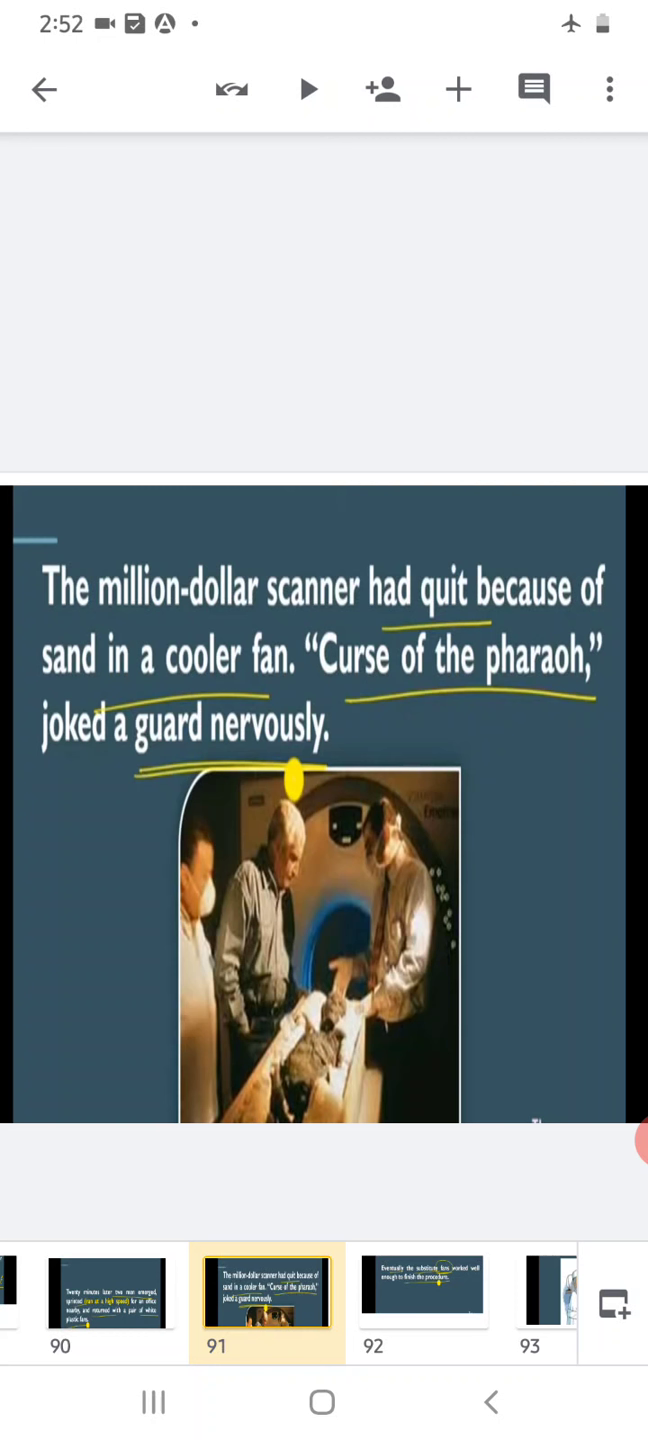
- Revisit slides 90 and 91, then open slide 92 on the substitute fans
left_click(110, 1290)
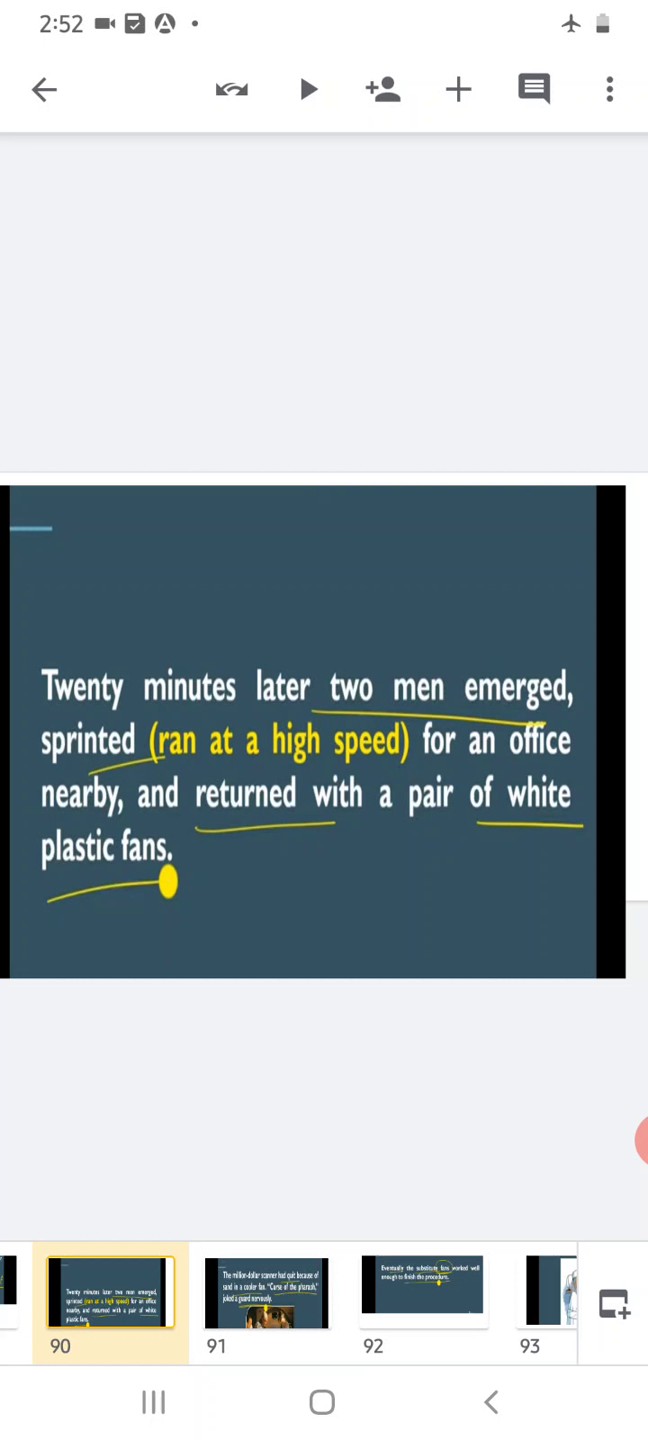
left_click(267, 1290)
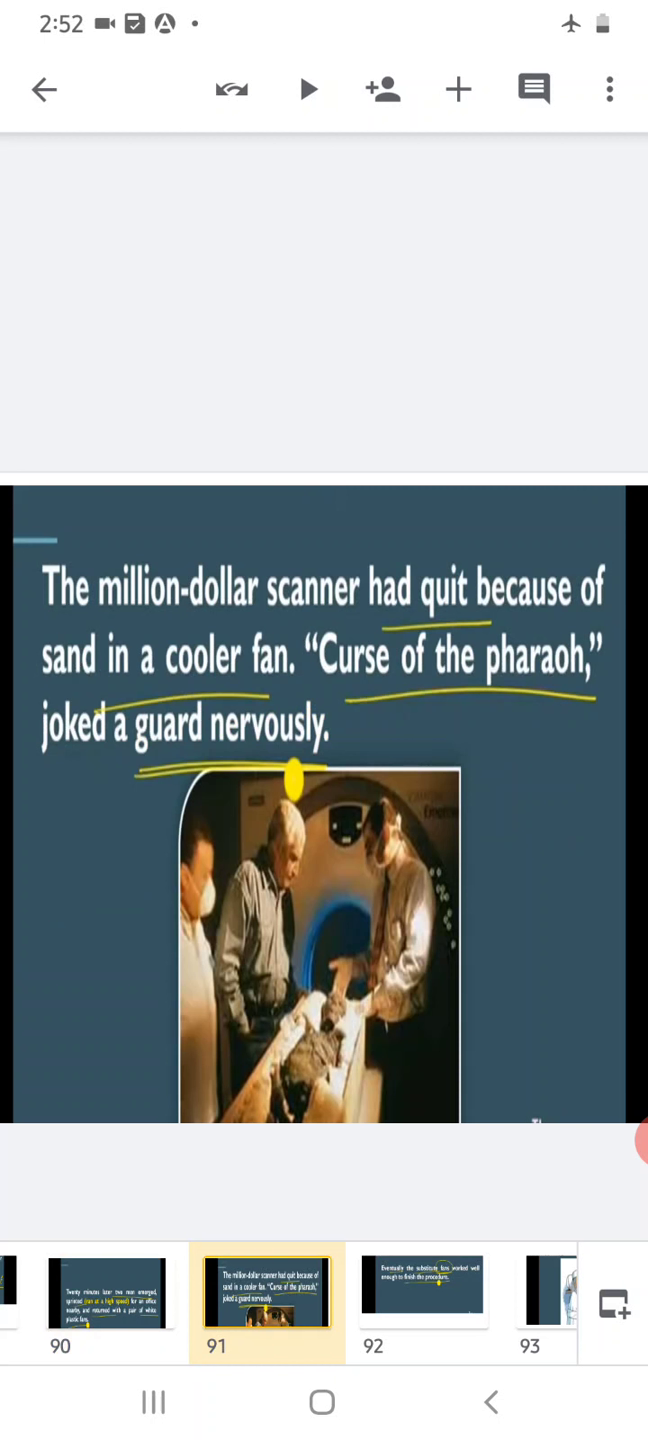
left_click(422, 1294)
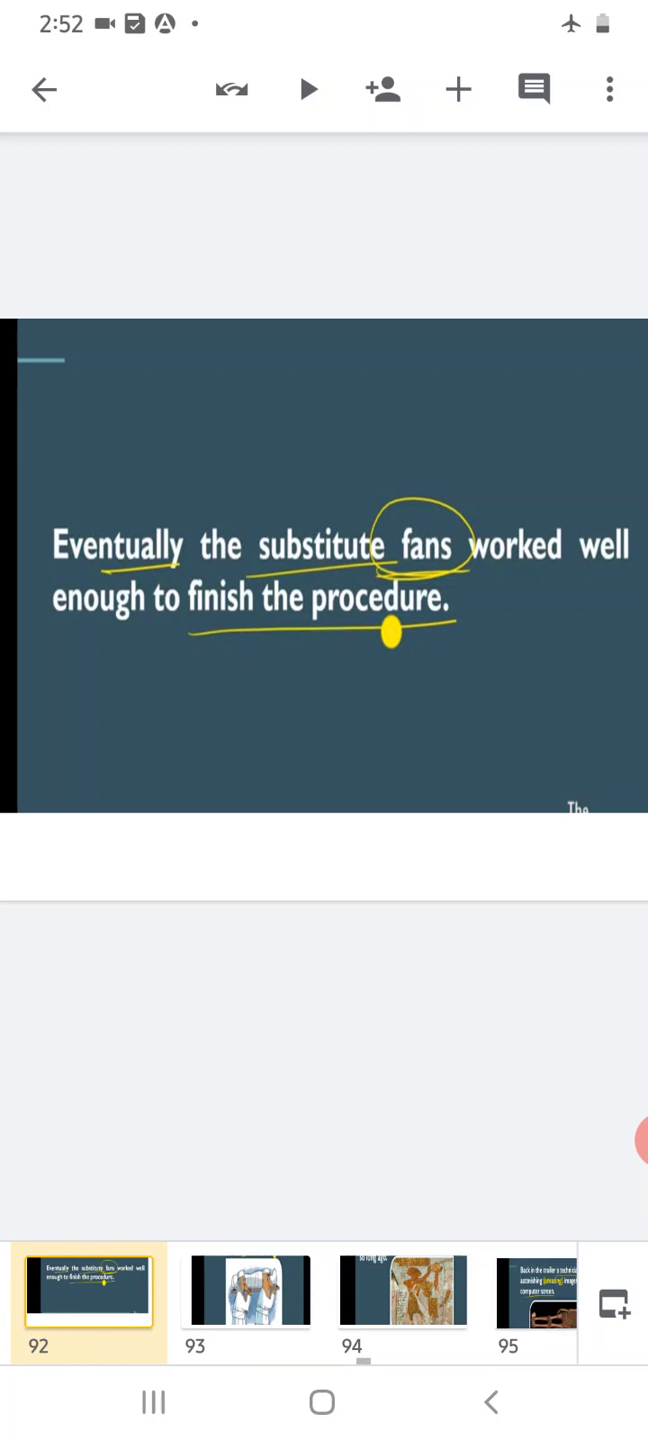
left_click(246, 1290)
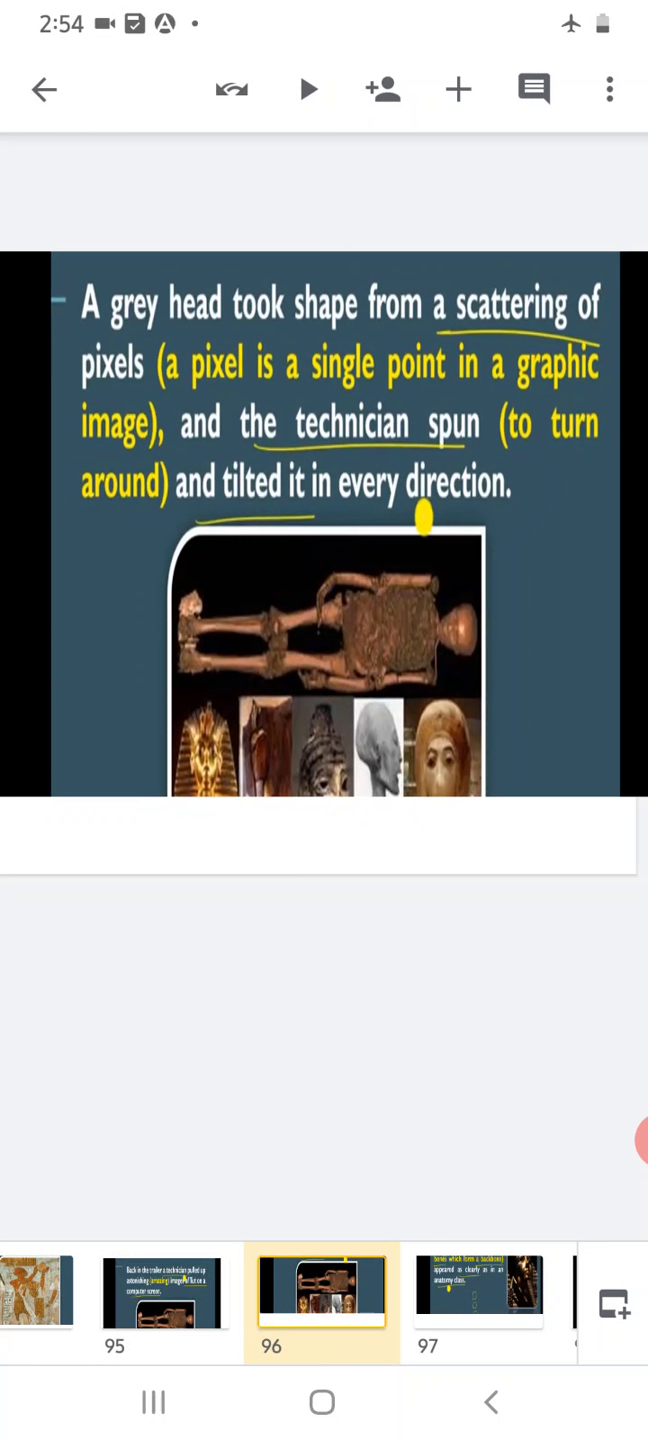
left_click(478, 1293)
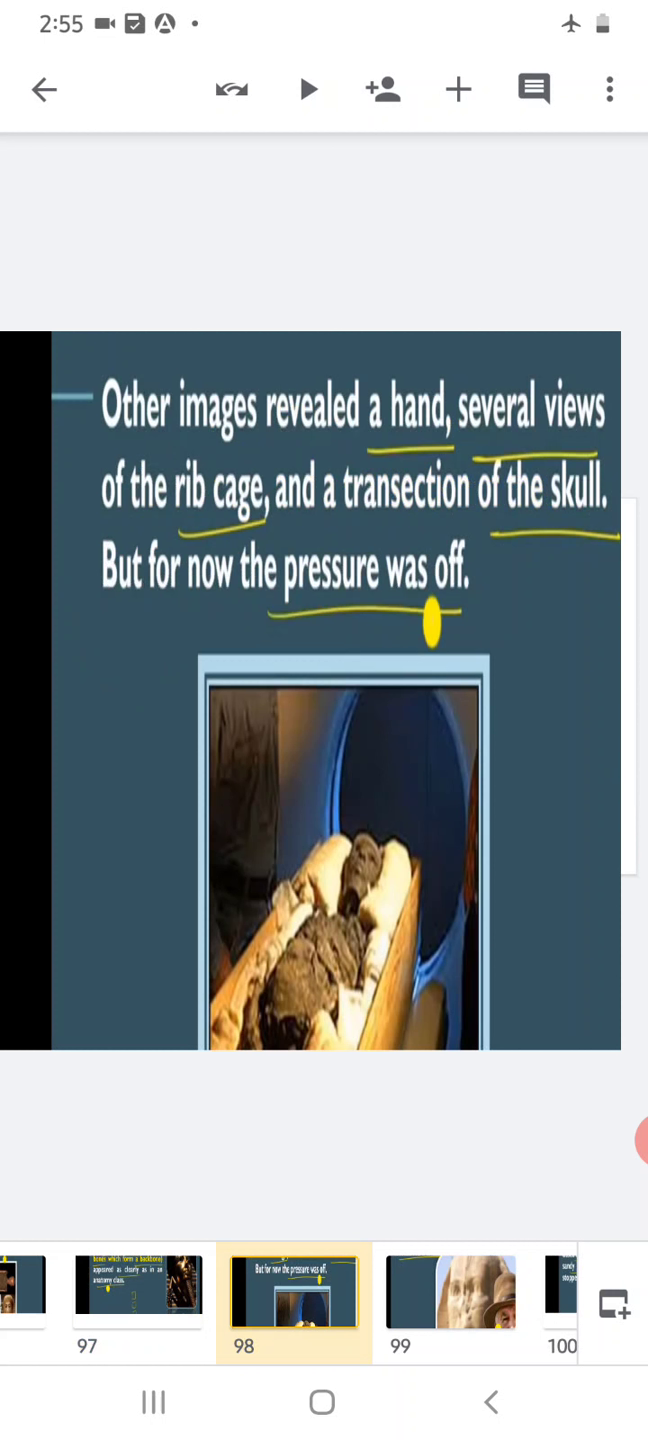
- Open slide 98 with its underlined lines about the hand, rib cage, skull and pressure
left_click(450, 1295)
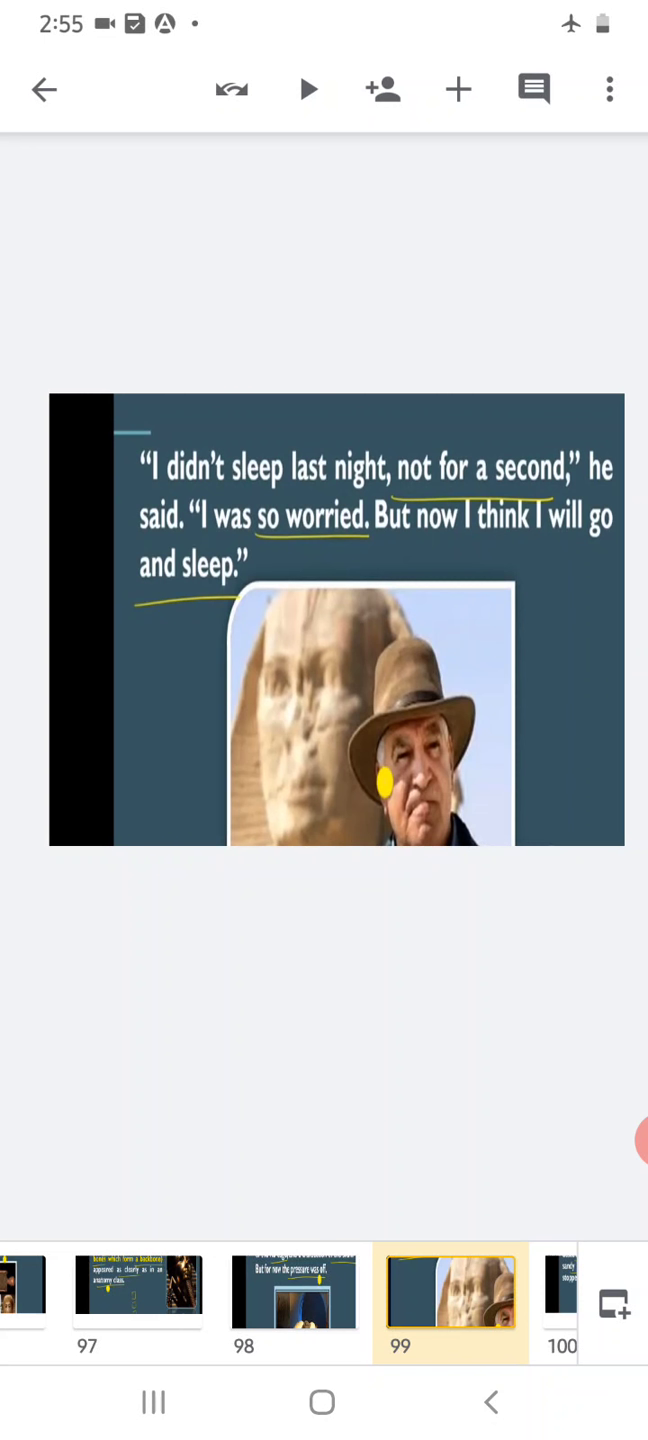
- Advance from slide 99 past the trailer slide to slide 101 on the cold valley
scroll("left", 3)
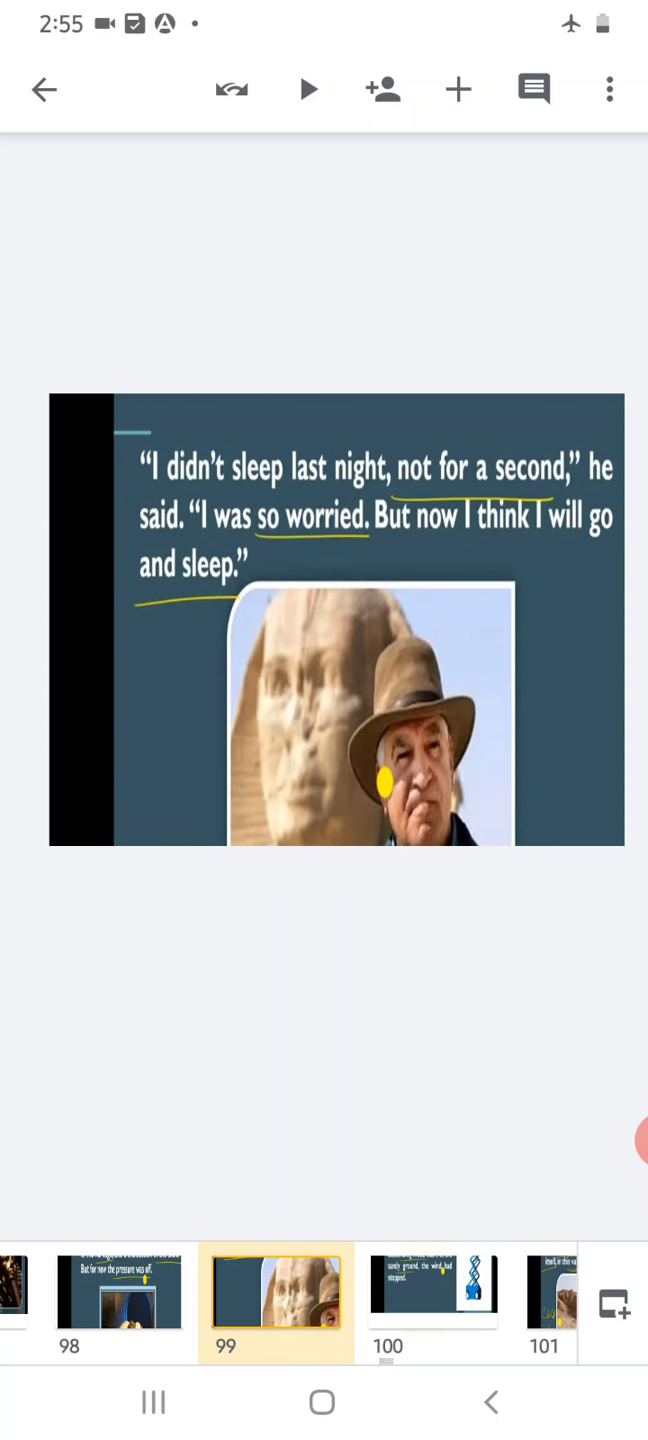
left_click(432, 1293)
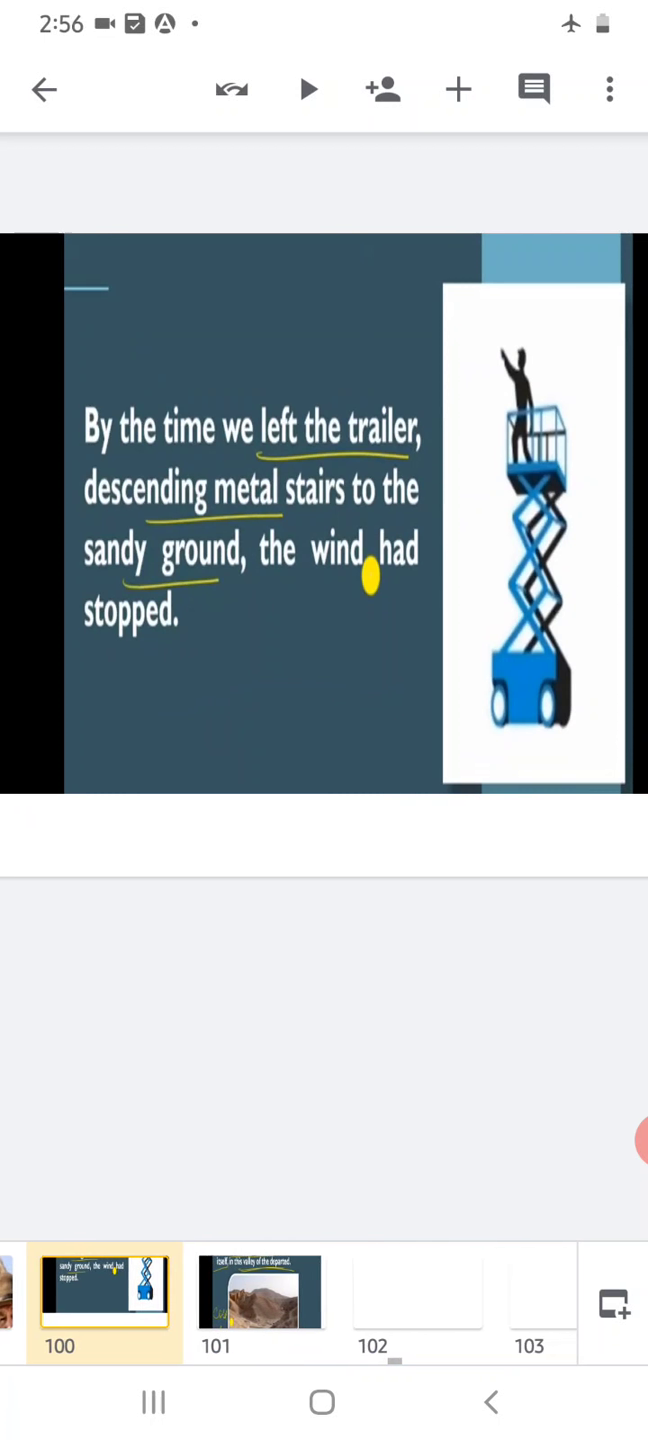
left_click(260, 1293)
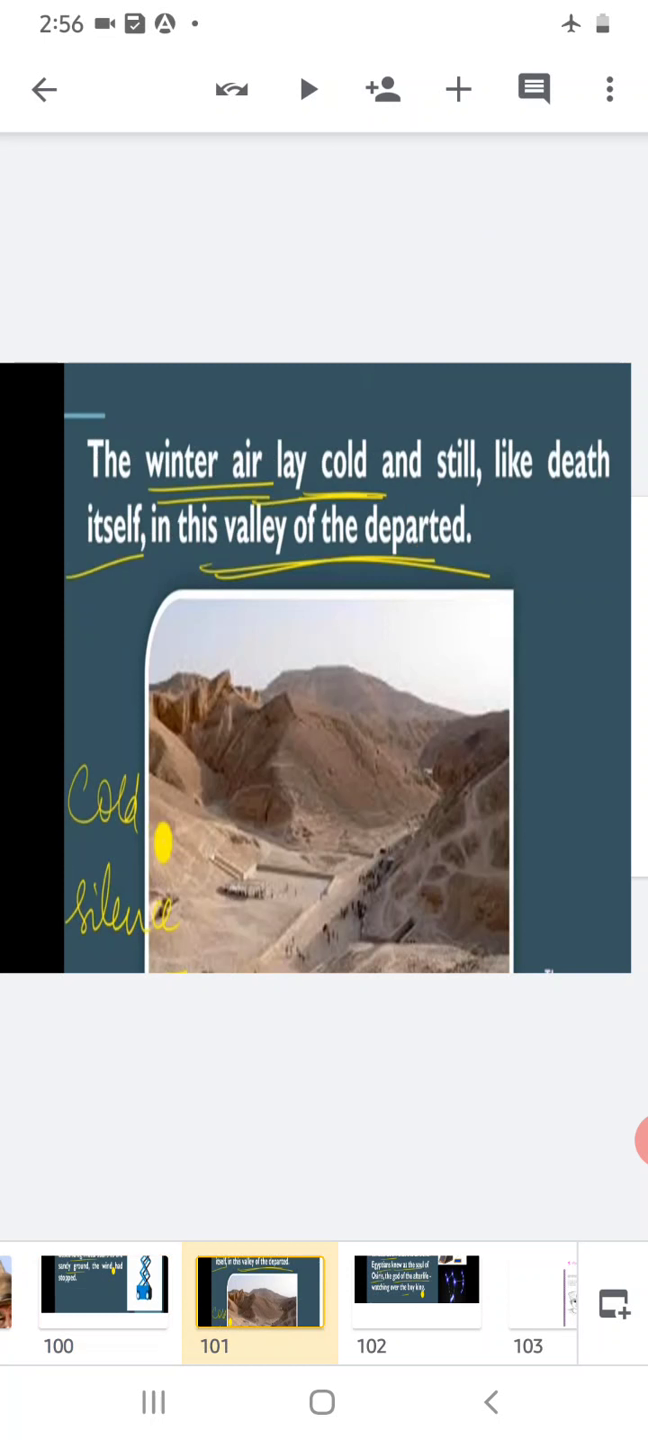
- Show slide 102's Orion passage, then slide 103, the 'Discovering Tut' opening page
left_click(415, 1289)
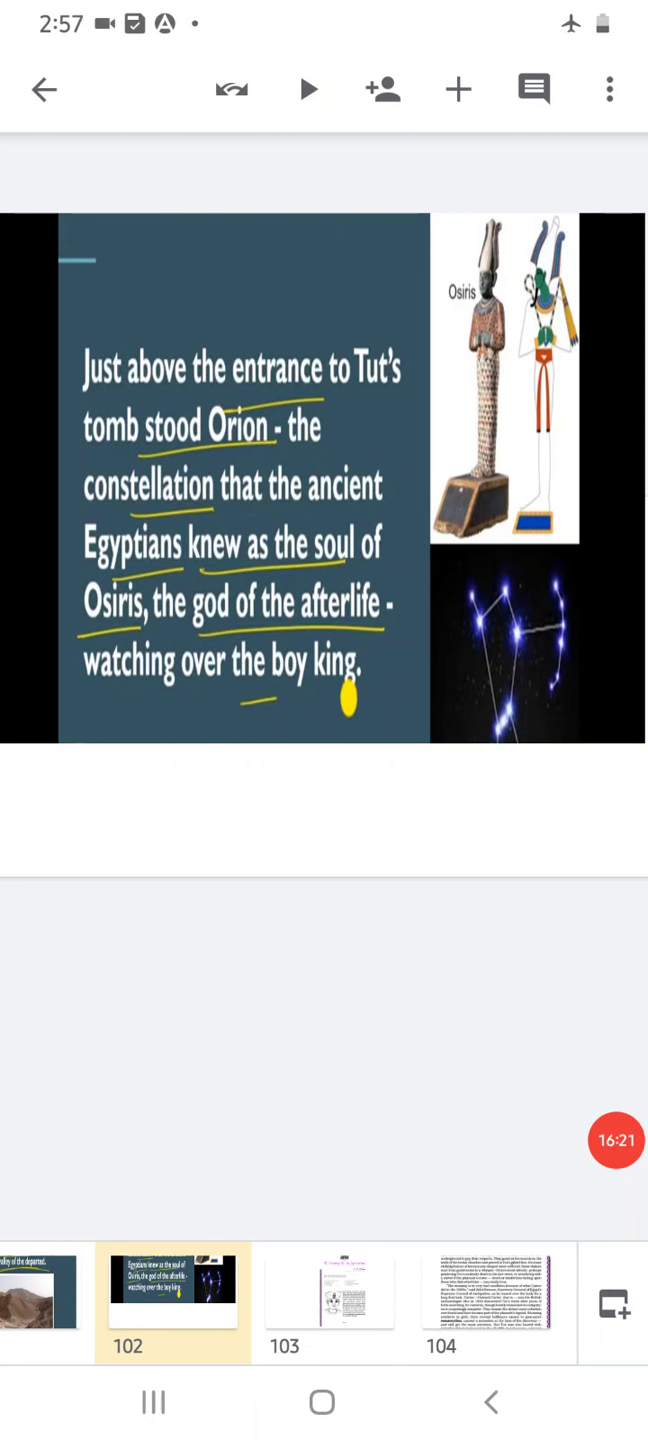
left_click(328, 1293)
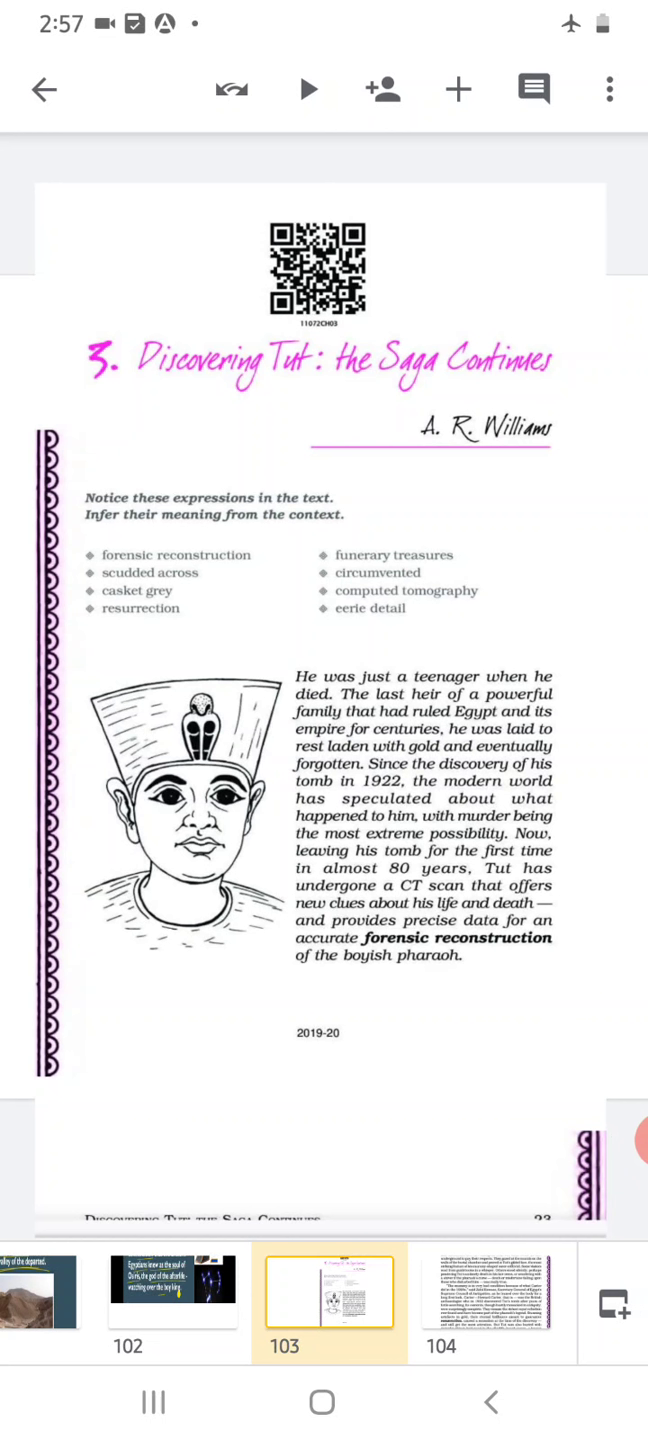
- Page through the textbook slides to page 25 on Carter and computed tomography
left_click(487, 1293)
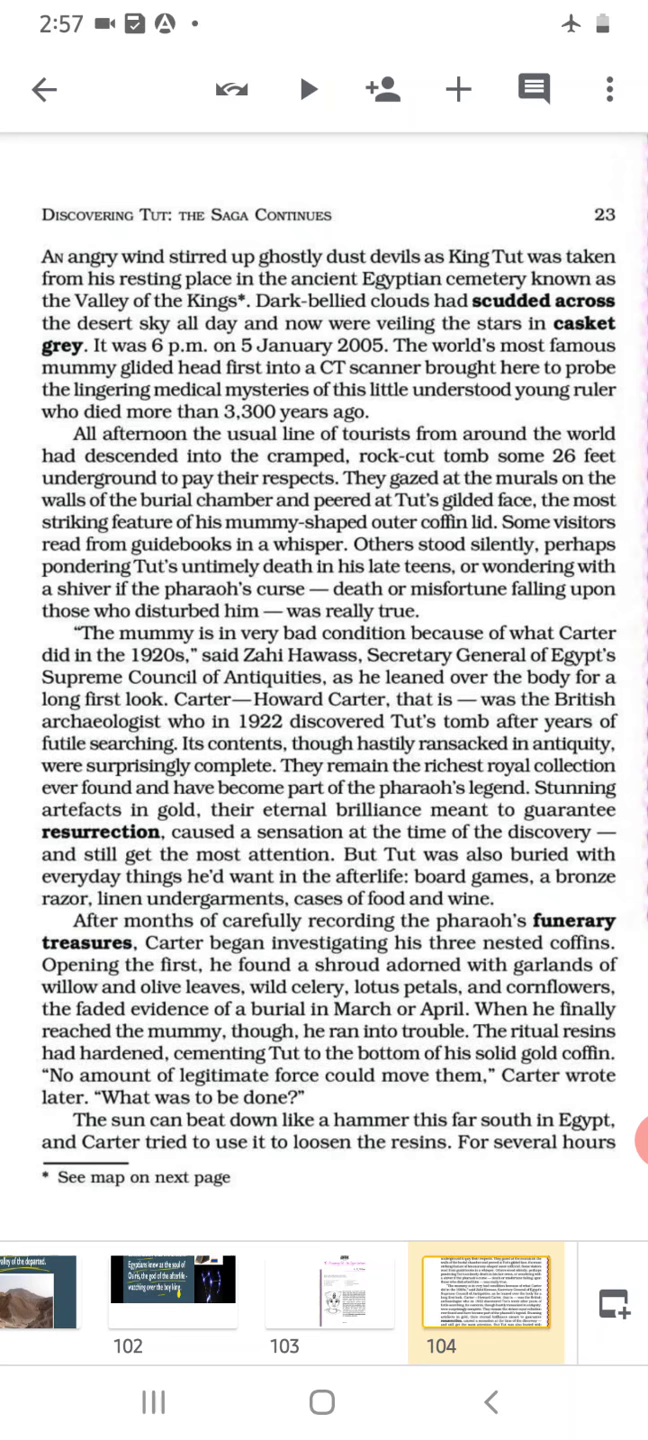
left_click(351, 1290)
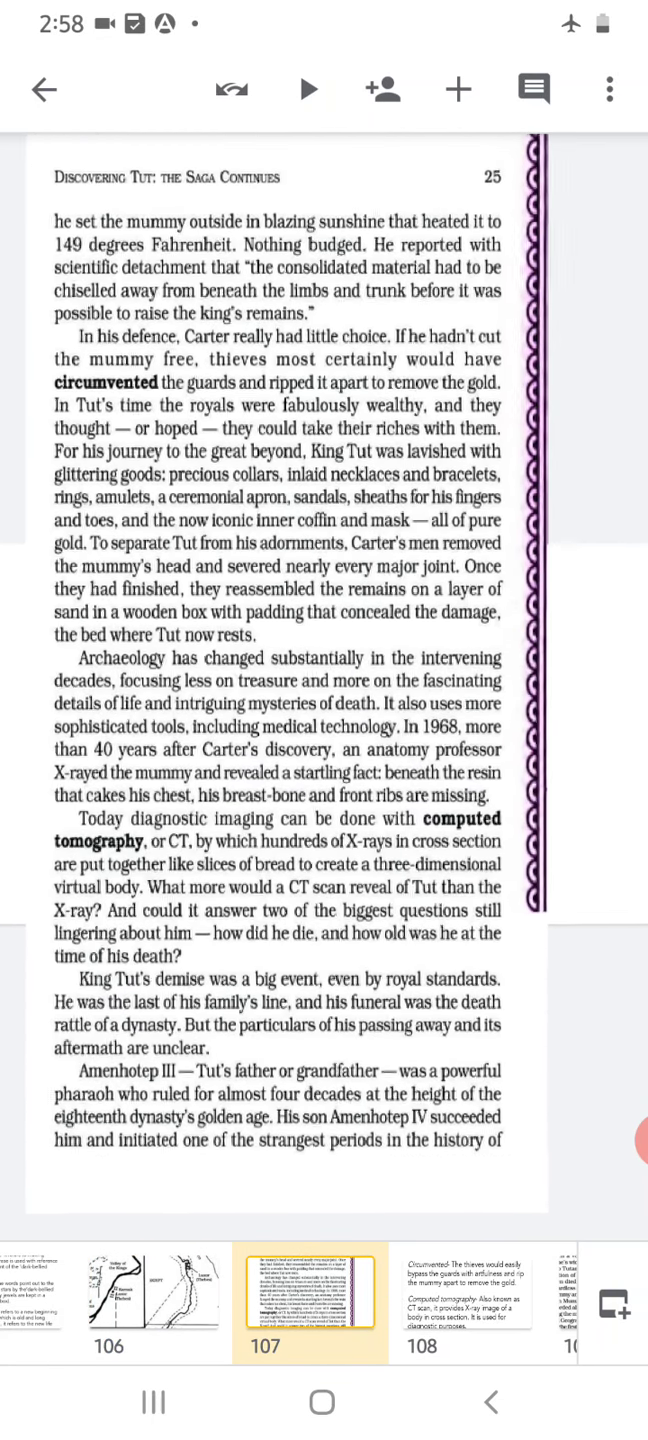
- Scroll the filmstrip to reach slide 108, the funerary treasures glossary
scroll("down", 3)
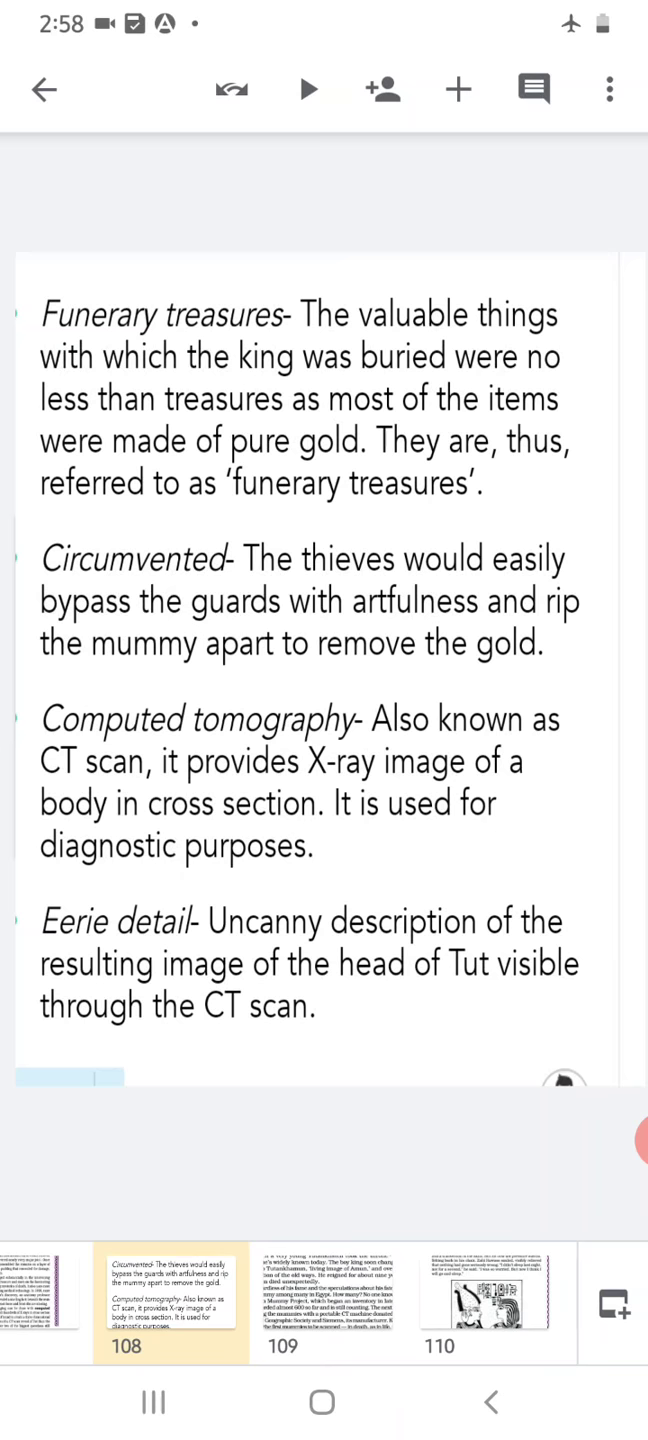
- Show textbook page 26, then page 27 with the King Tut and Osiris mural
left_click(325, 1300)
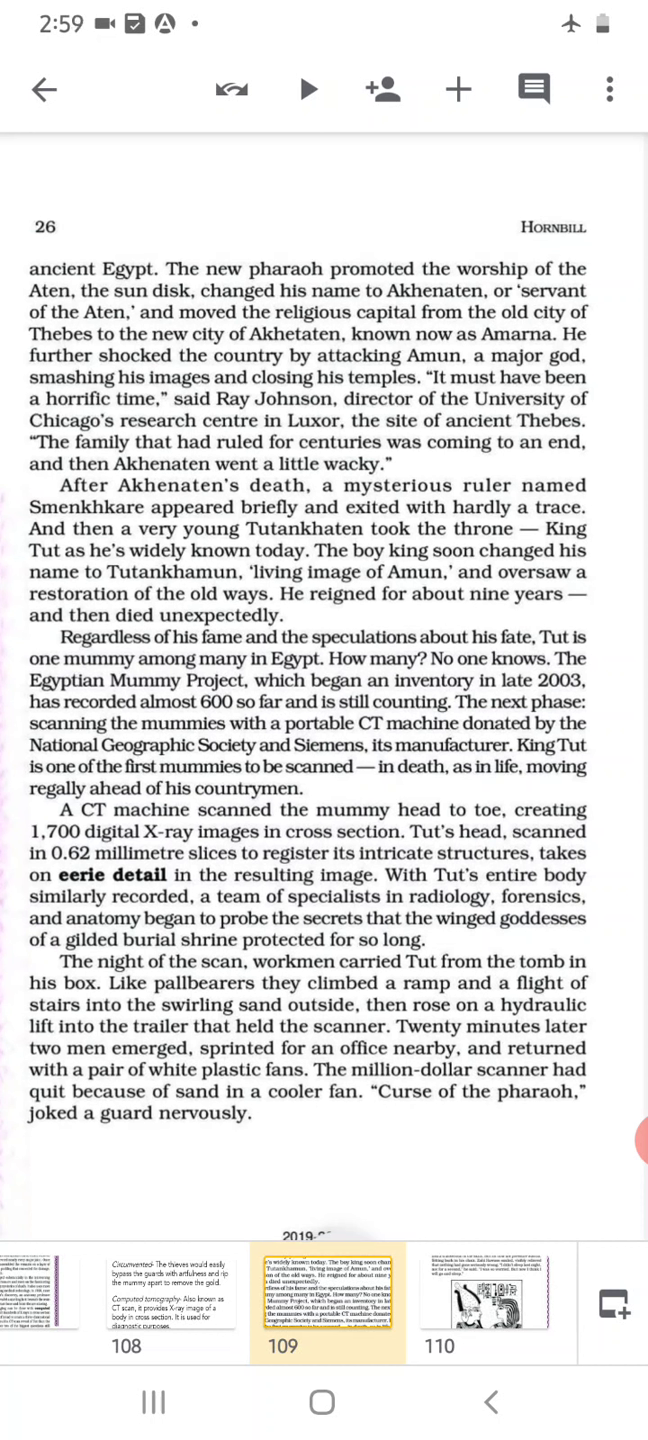
left_click(485, 1292)
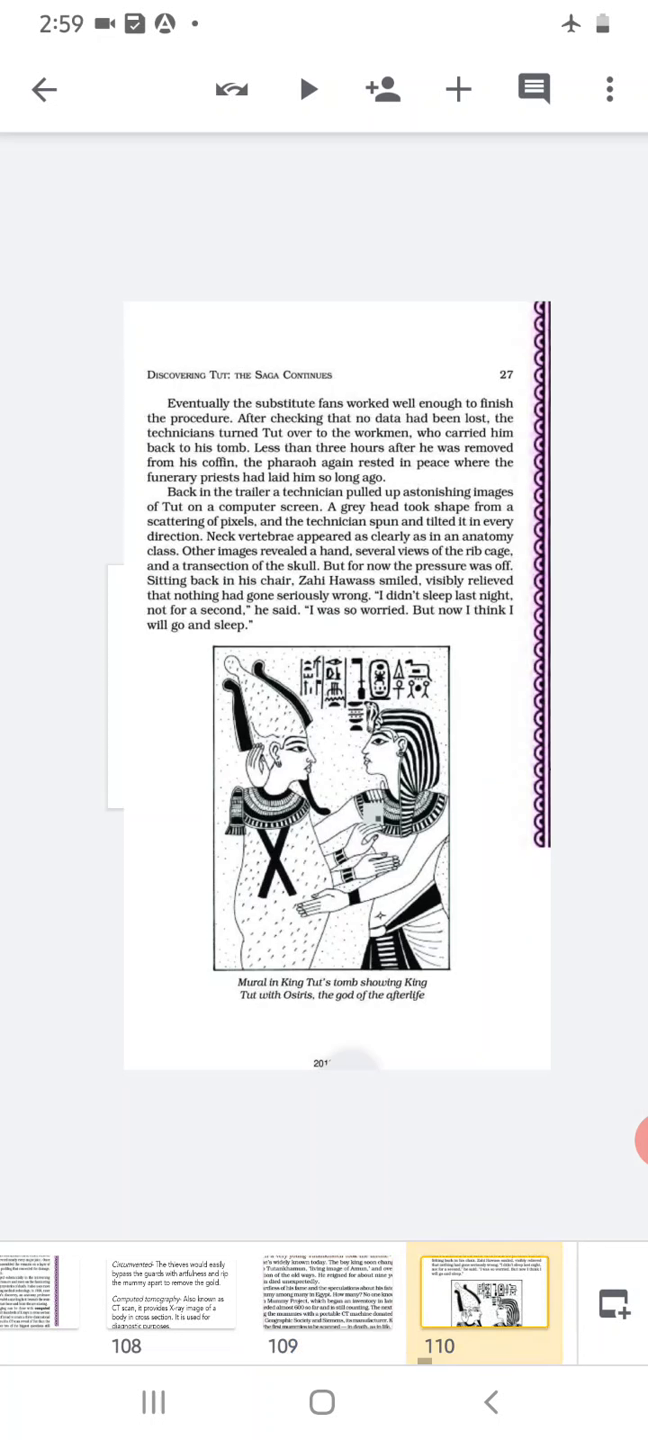